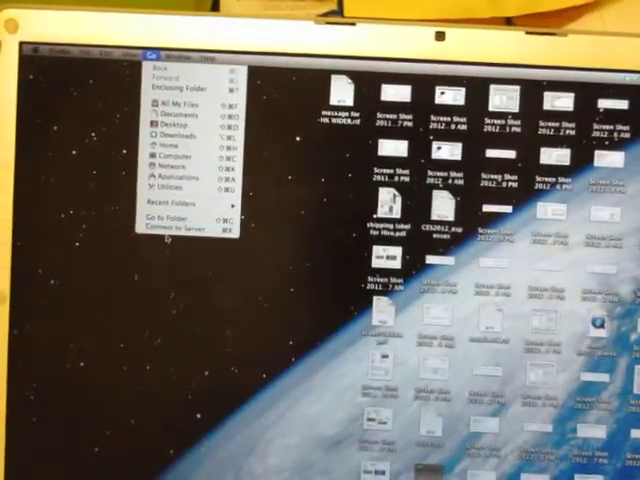
- Bring up Connect to Server with the HyperDrive's smb:// address entered
left_click(170, 228)
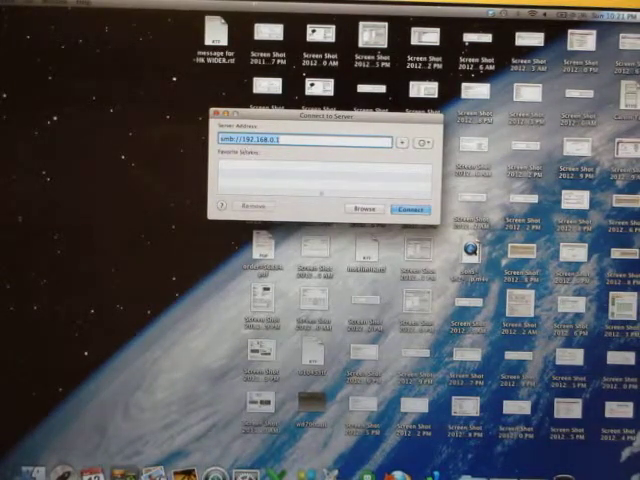
- Connect to the HyperDrive server as Guest so it appears under Shared
left_click(408, 208)
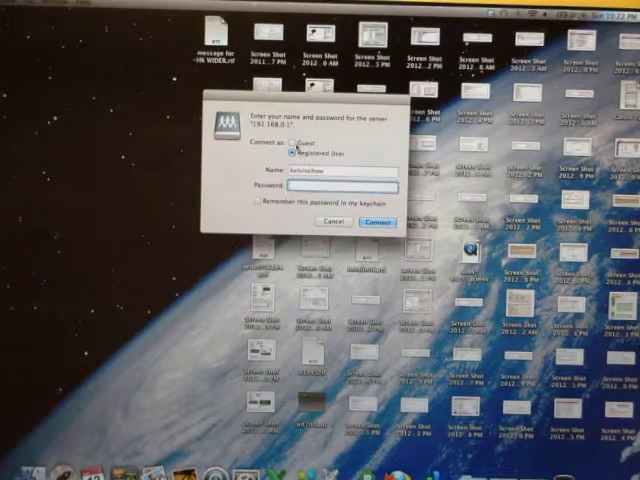
left_click(292, 156)
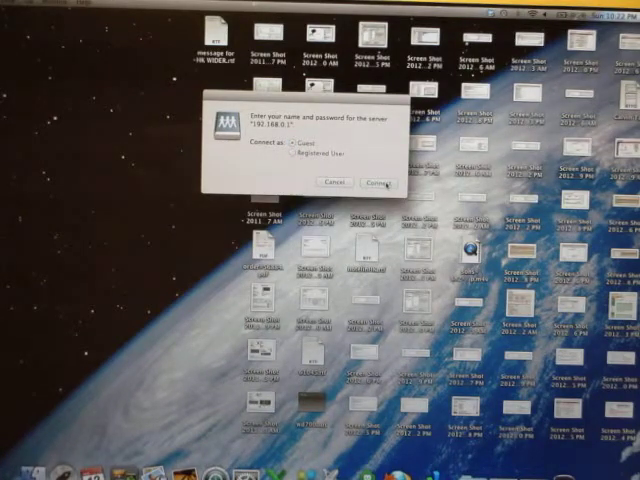
left_click(376, 182)
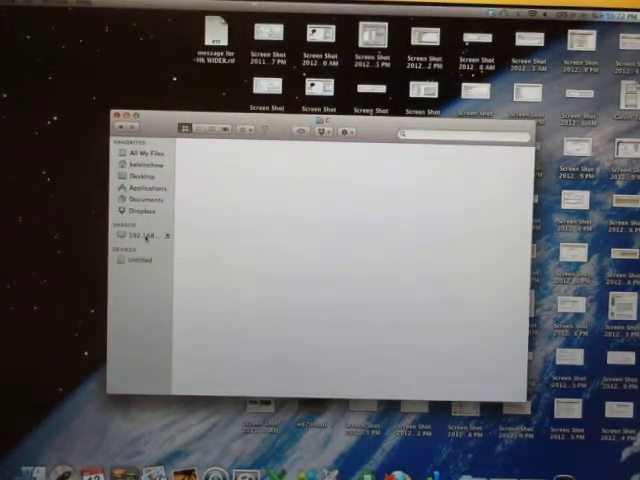
- Select the connected server in the sidebar and browse into its HyperDrive share
left_click(140, 236)
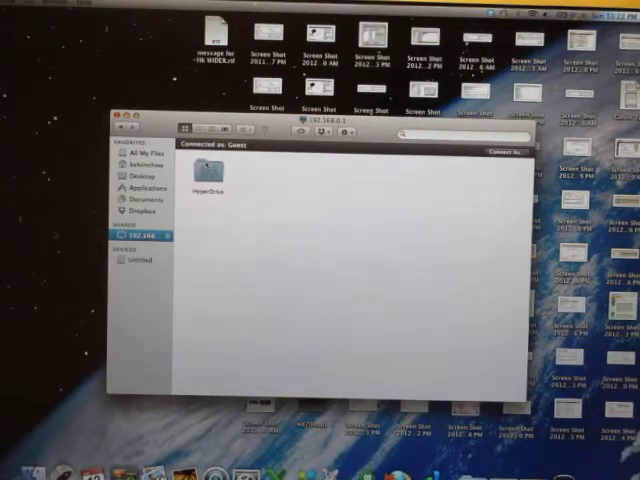
double_click(208, 164)
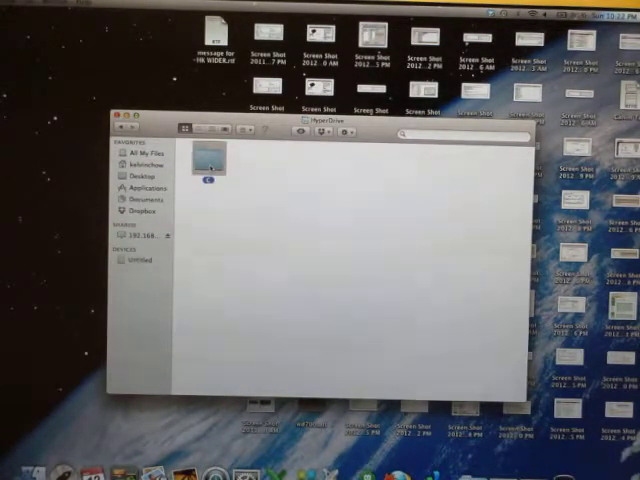
double_click(206, 160)
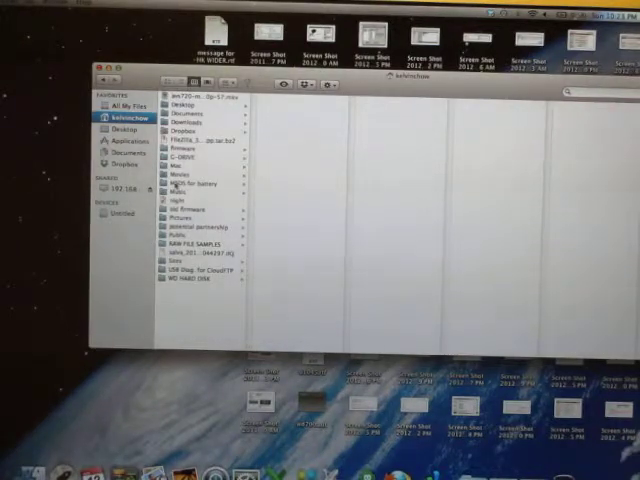
- Drill through the home folder's subfolders to the IMG photos and select one
left_click(186, 216)
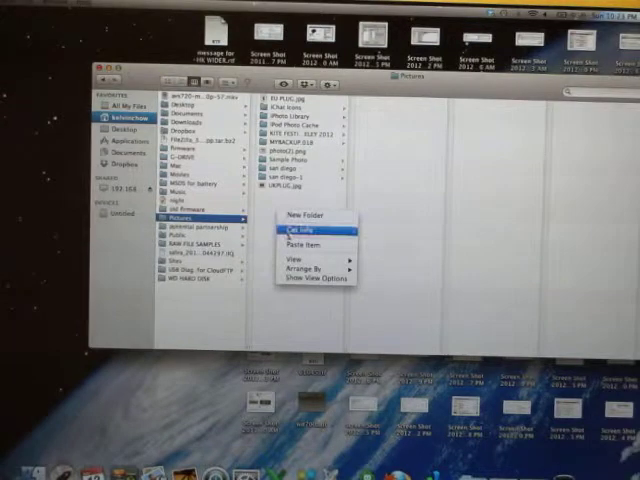
left_click(290, 234)
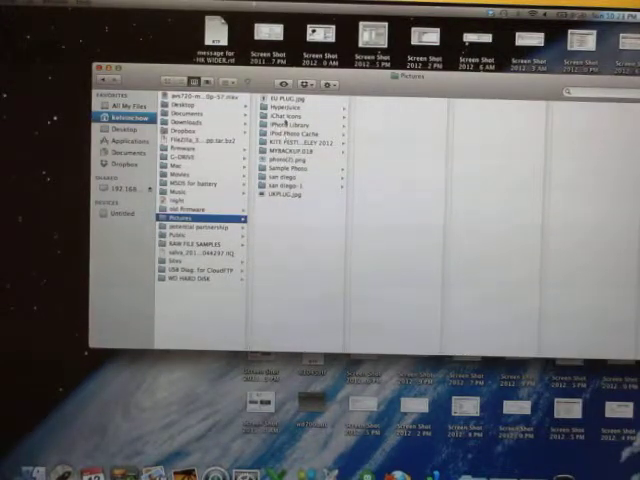
left_click(284, 112)
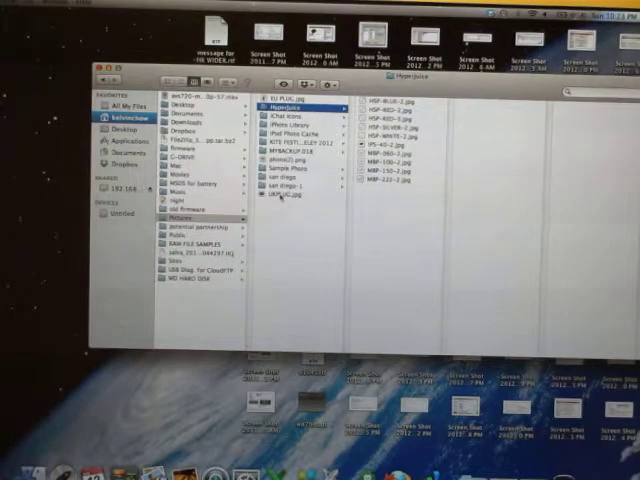
left_click(310, 200)
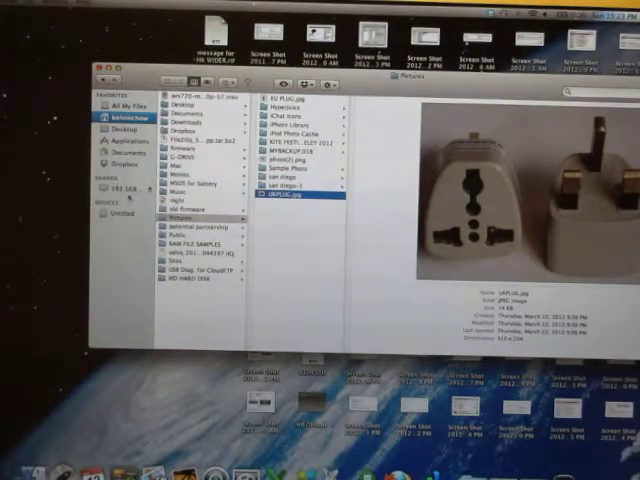
- Show the computer level listing Macintosh HD and Network
left_click(118, 188)
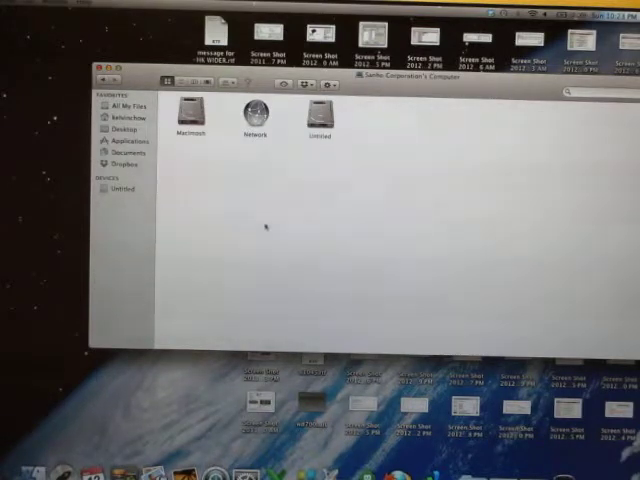
- Reconnect to the HyperDrive via Go > Connect to Server with the kept smb:// address
left_click(538, 18)
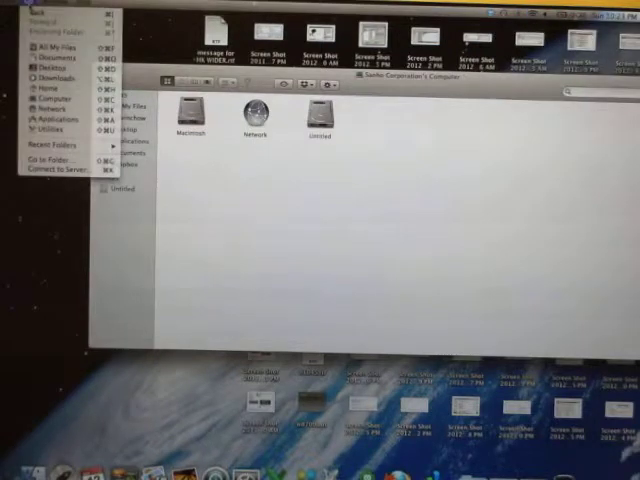
left_click(48, 164)
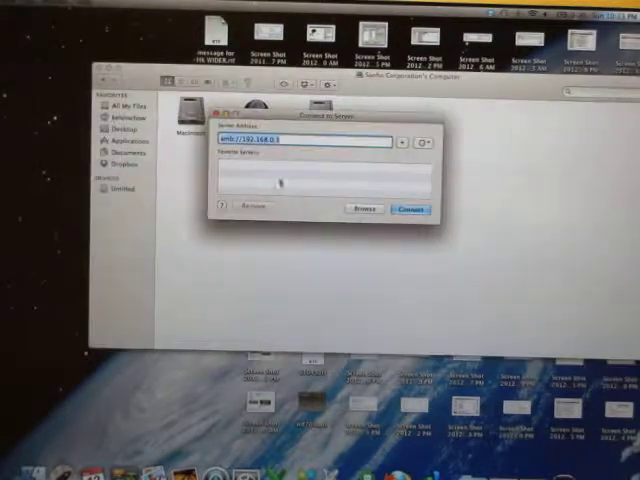
left_click(408, 208)
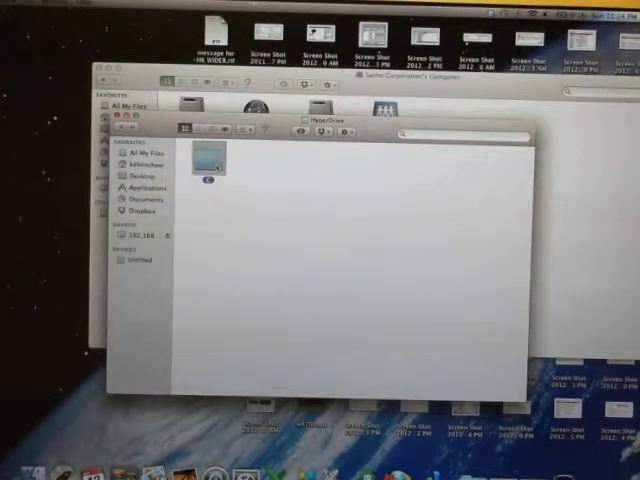
- Browse the folders on the HyperDrive share, then close the server window
double_click(204, 158)
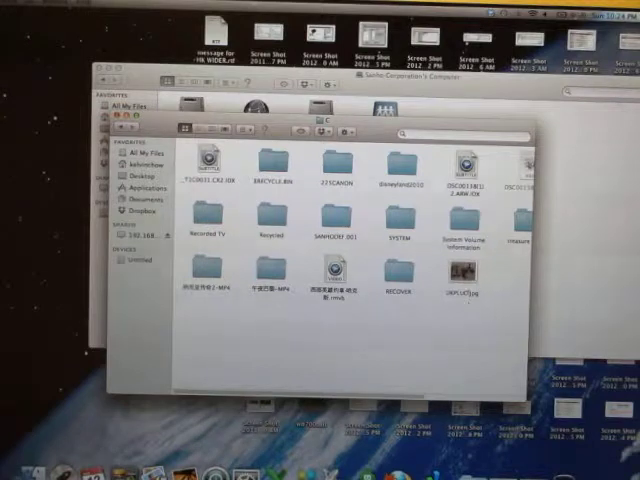
left_click(462, 290)
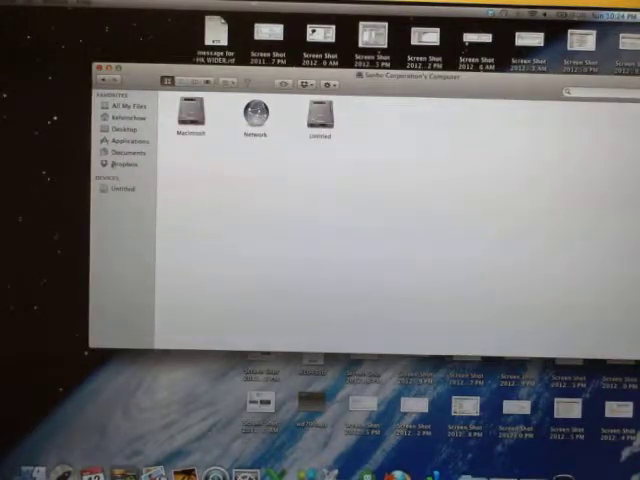
mouse_move(232, 196)
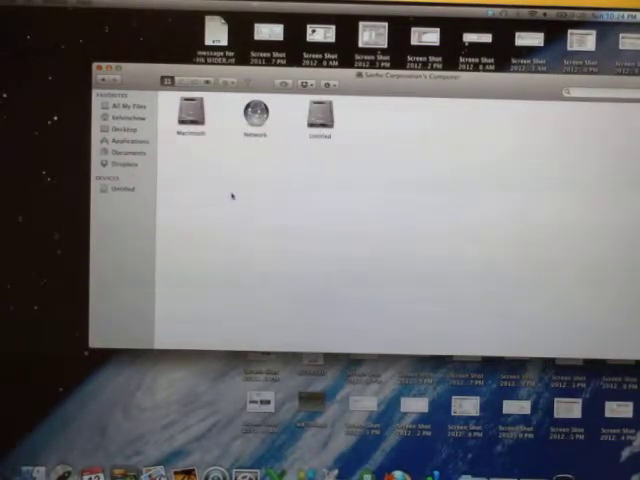